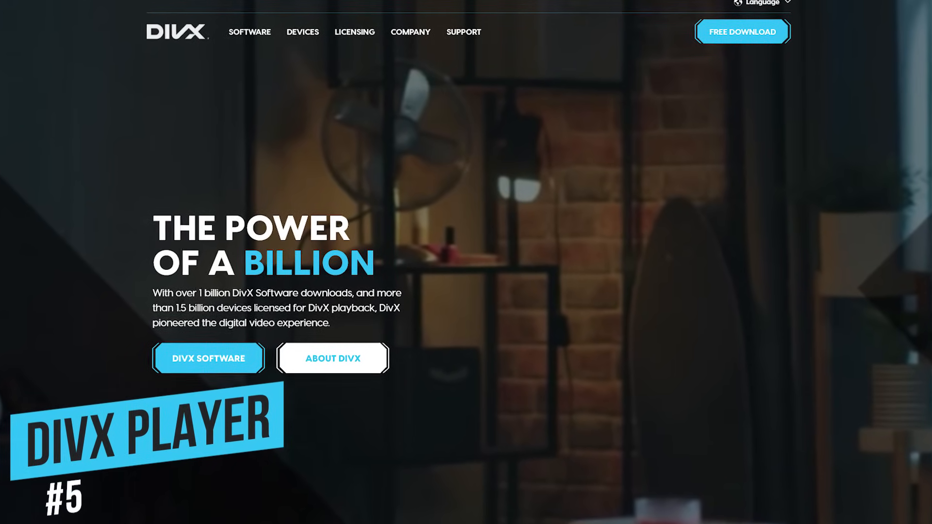
# Step: Scroll through the DivX homepage and its software feature sections
pyautogui.scroll(-3)
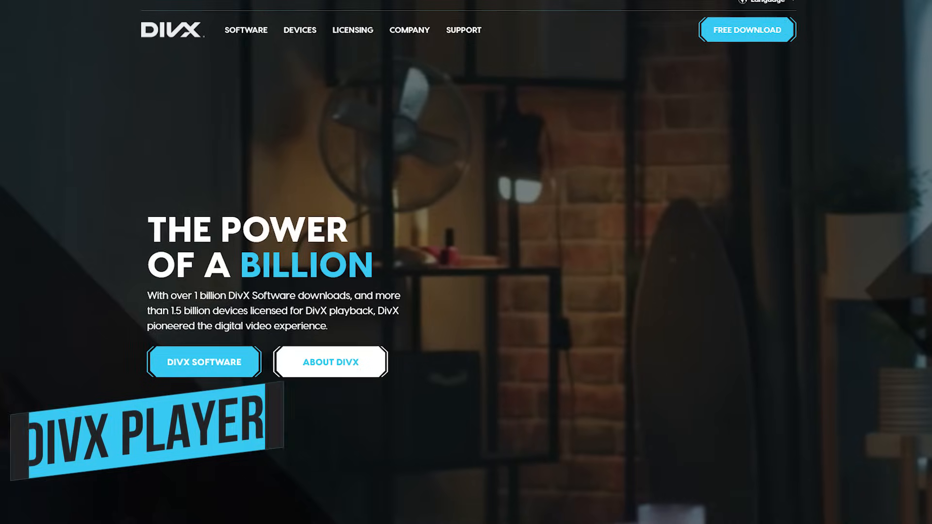
pyautogui.scroll(-3)
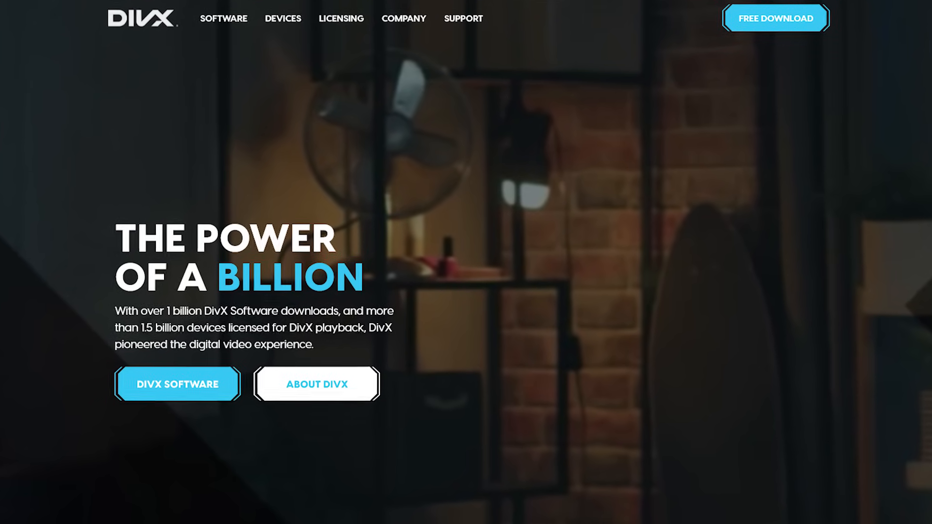
pyautogui.scroll(-3)
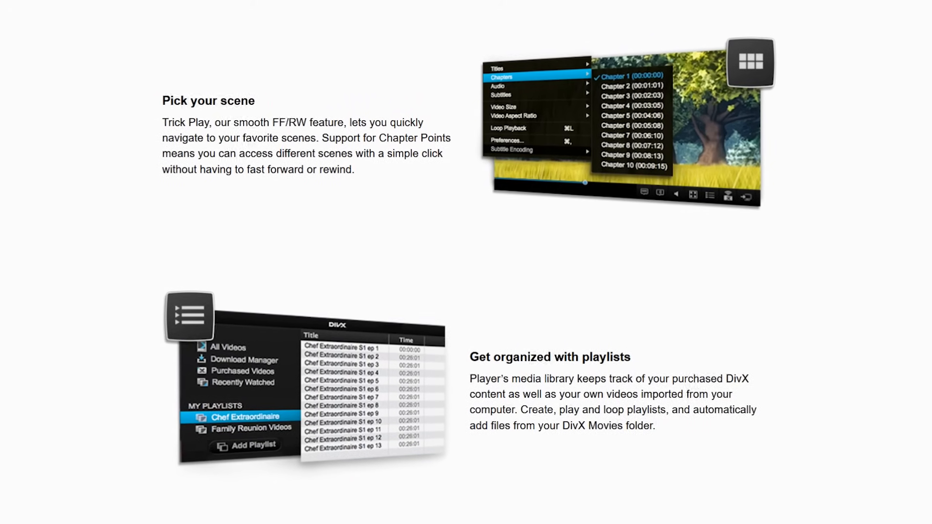
pyautogui.scroll(-3)
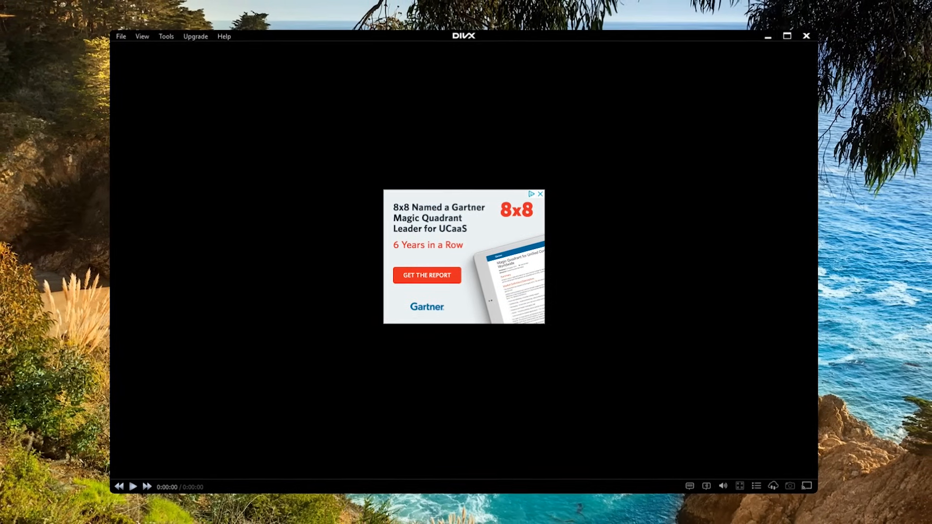
# Step: Open the DivX Free vs. Pro page and scroll the features table to Video Pack
pyautogui.click(196, 36)
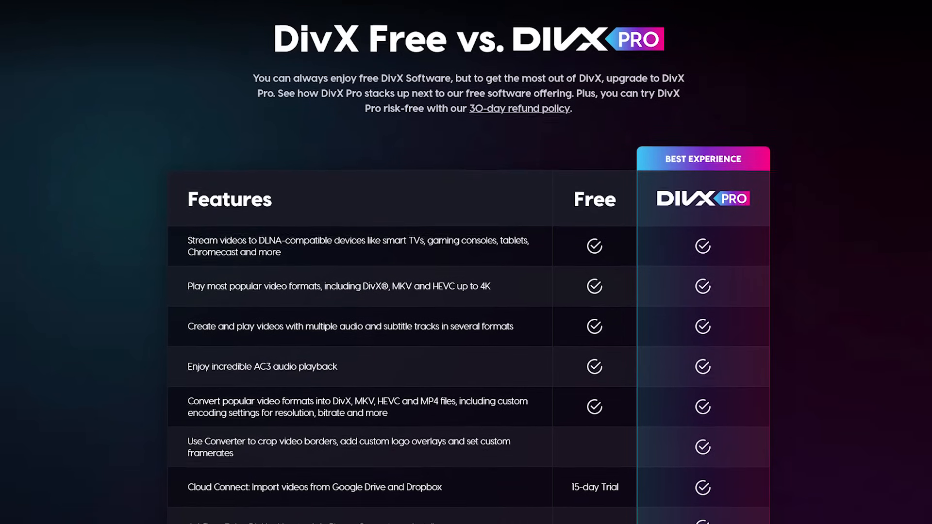
pyautogui.scroll(-3)
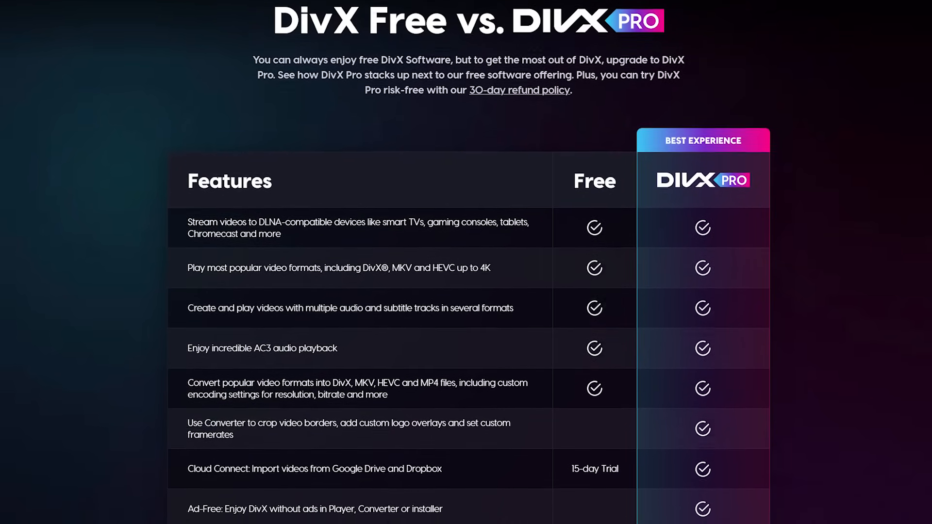
pyautogui.scroll(-3)
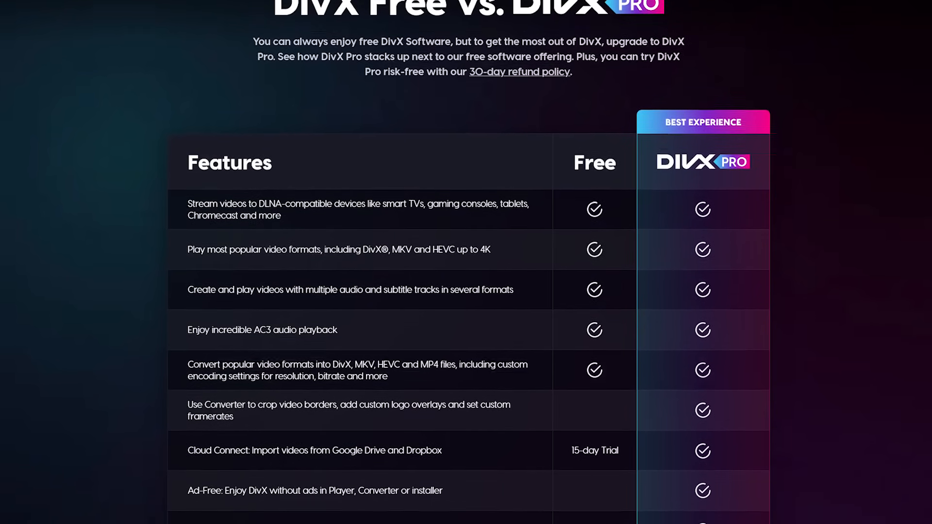
pyautogui.scroll(-3)
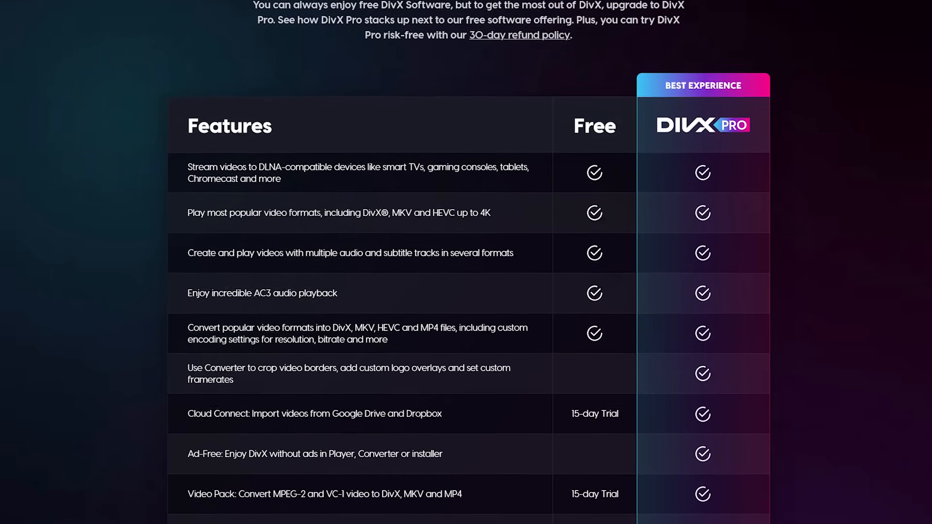
pyautogui.scroll(-3)
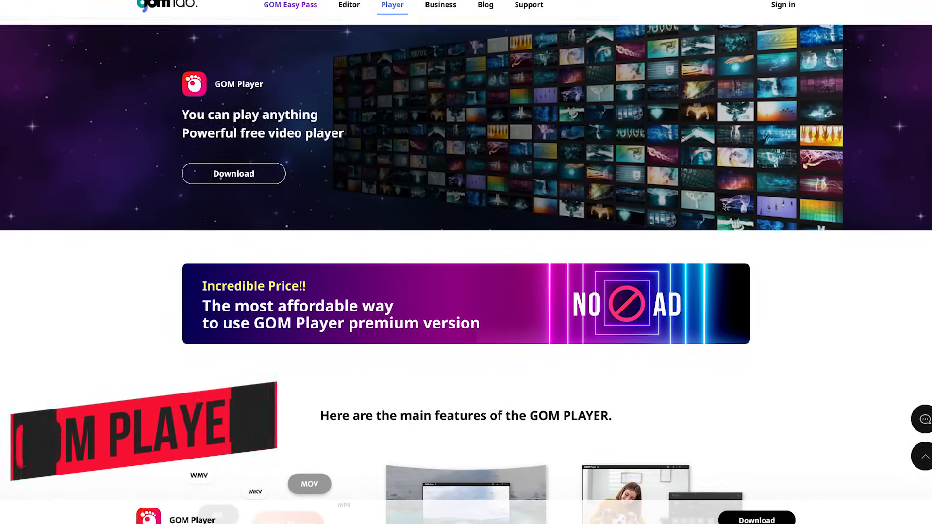
# Step: Scroll through the GOM Player features on gomlab.com and briefly launch the player
pyautogui.scroll(-3)
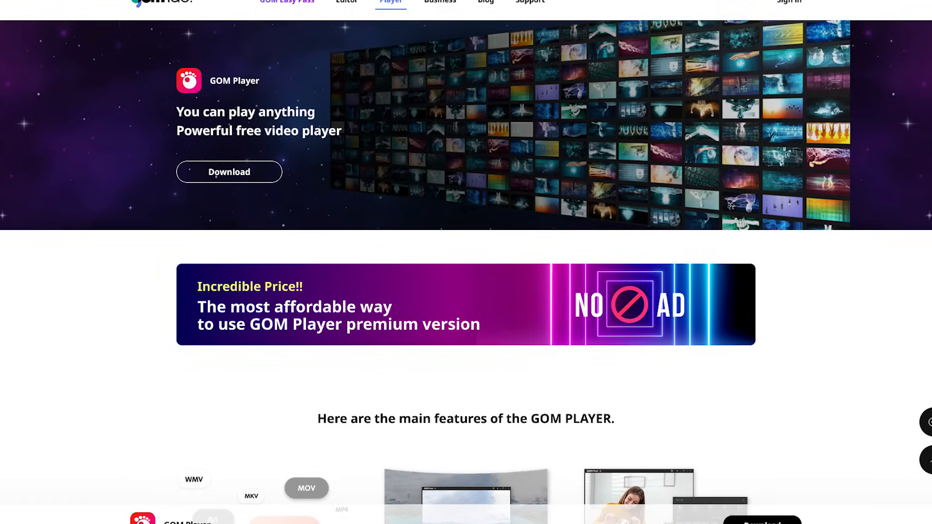
pyautogui.scroll(-3)
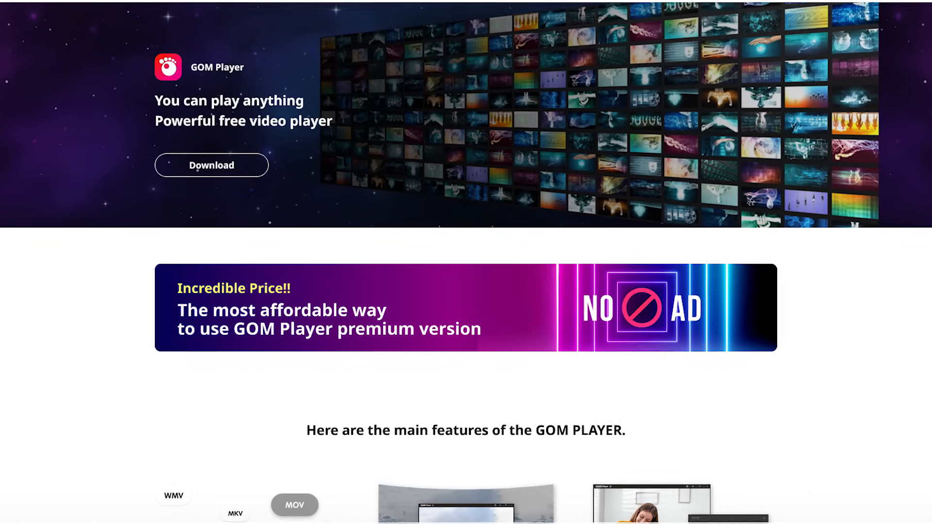
pyautogui.scroll(-3)
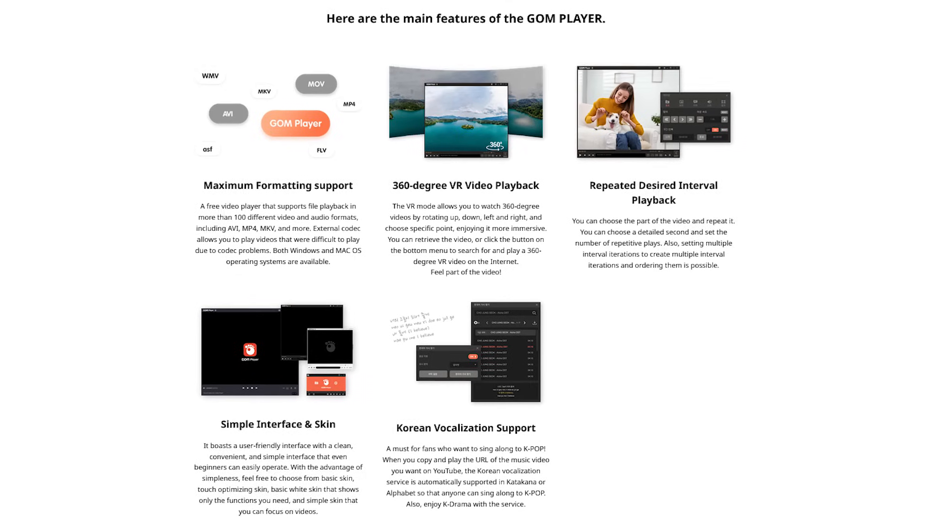
pyautogui.scroll(-3)
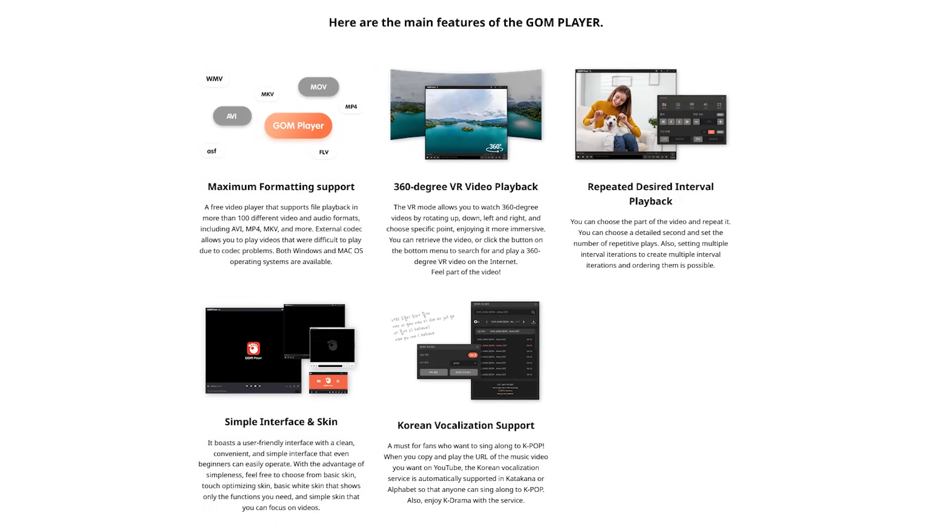
pyautogui.scroll(-3)
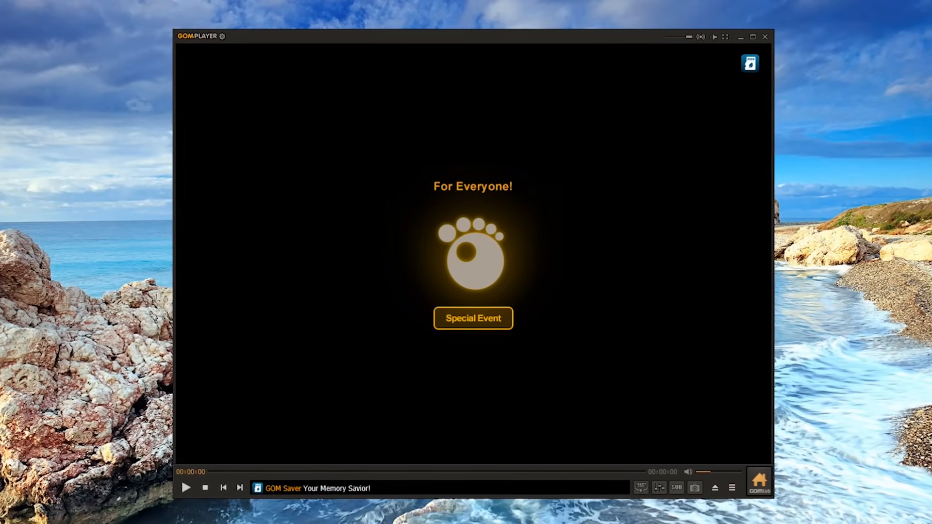
pyautogui.click(472, 318)
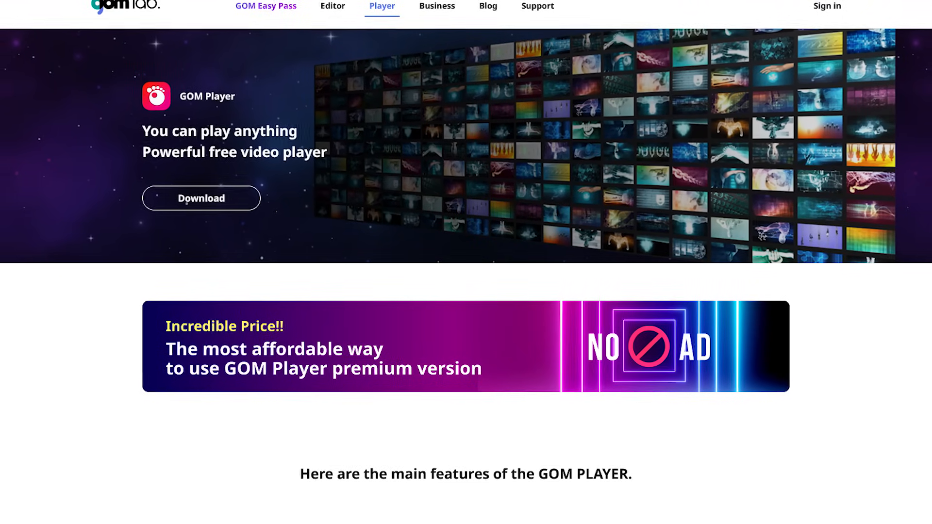
pyautogui.scroll(-3)
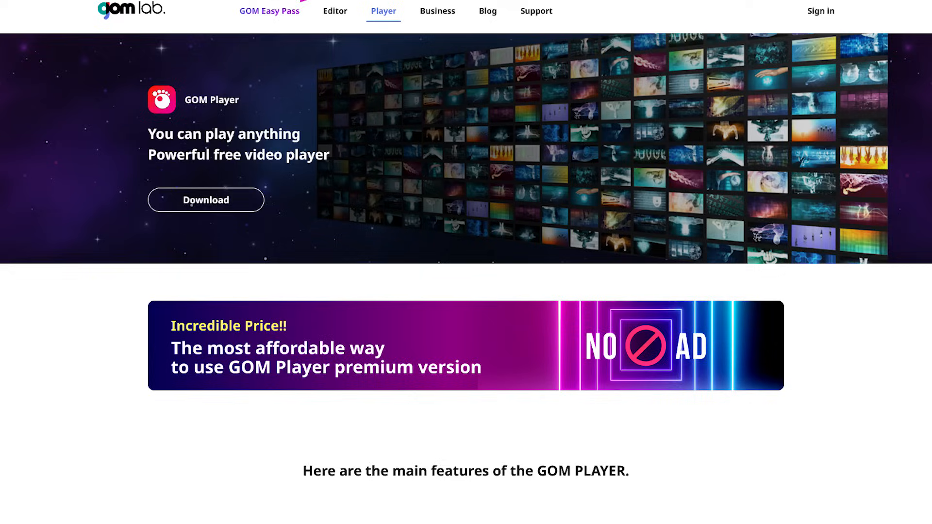
pyautogui.scroll(-3)
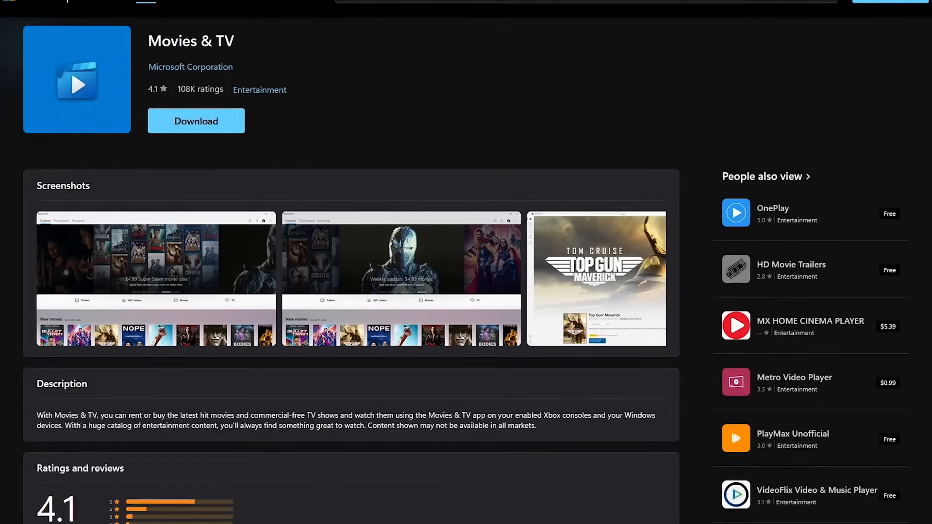
# Step: Scroll the Movies & TV listing and load the '55 Most Useful Free Software' video
pyautogui.scroll(-3)
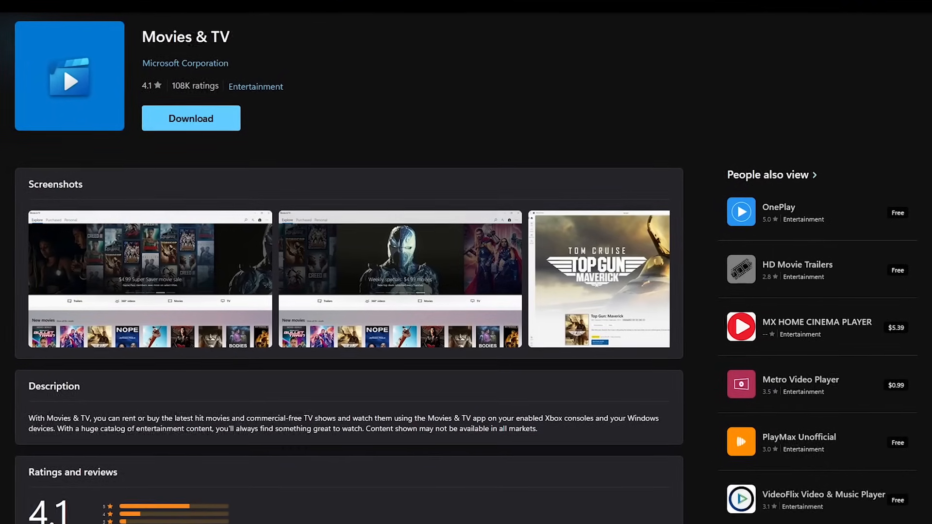
pyautogui.click(191, 118)
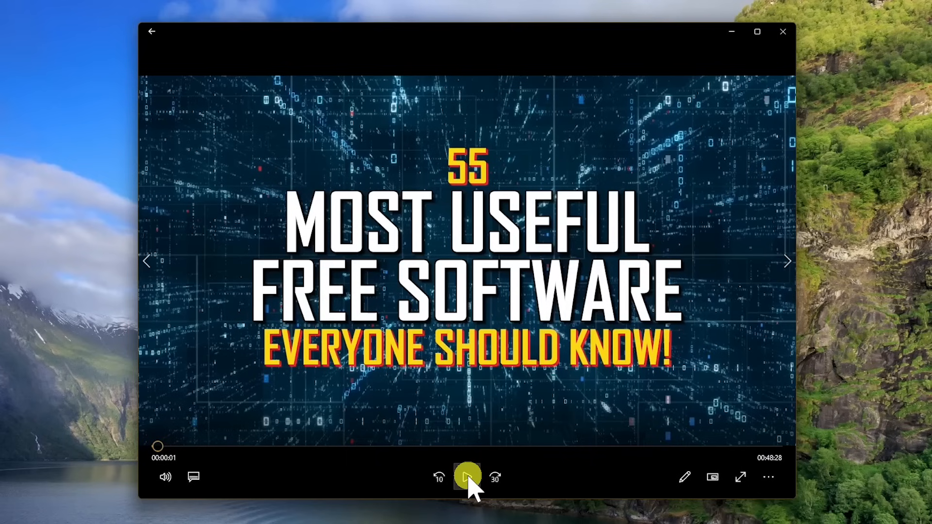
# Step: Open the Edit menu showing trim, draw, slow-motion and save-photo options
pyautogui.click(466, 477)
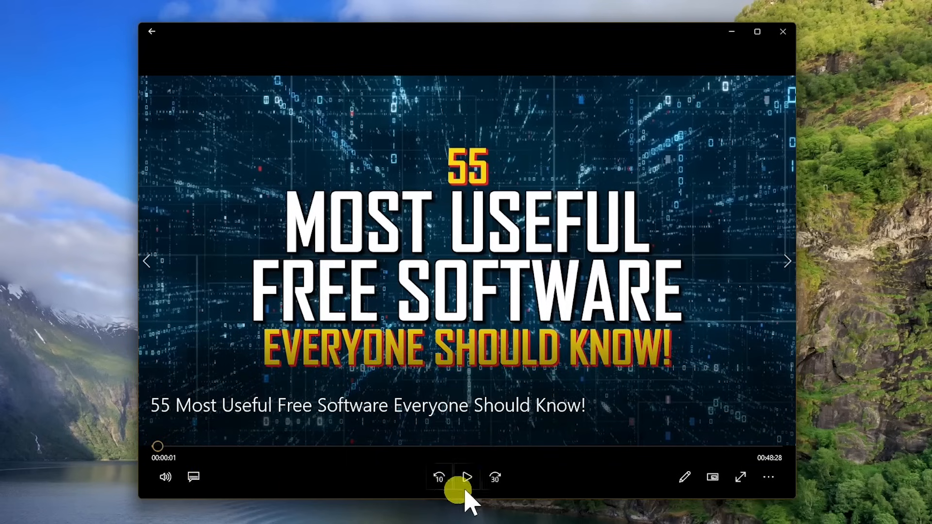
pyautogui.moveTo(685, 477)
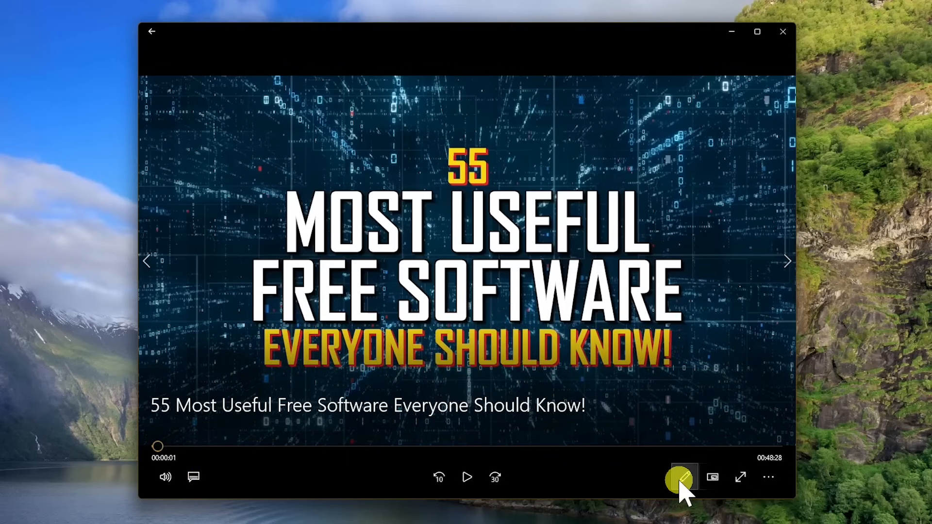
pyautogui.click(684, 476)
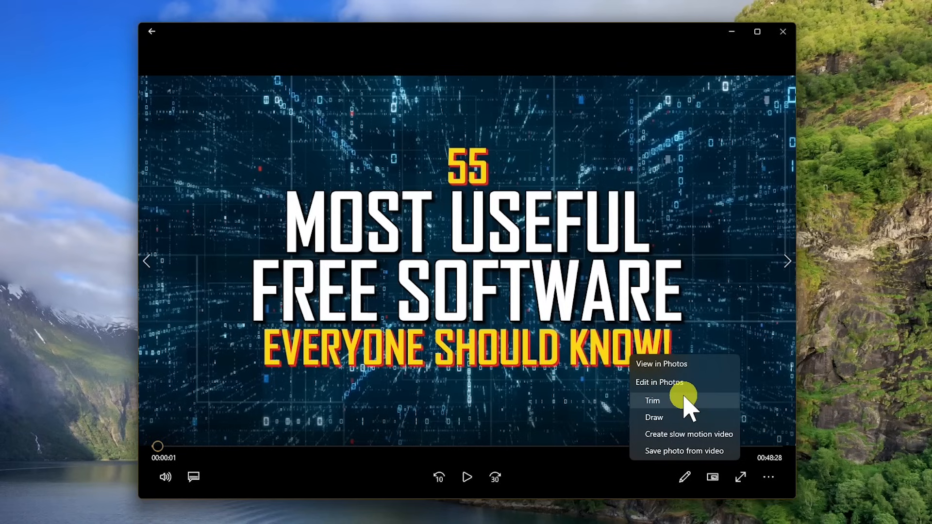
# Step: Drag the Photos trim handles so the clip starts at 03:14.98 and lasts 40:21.50
pyautogui.click(652, 401)
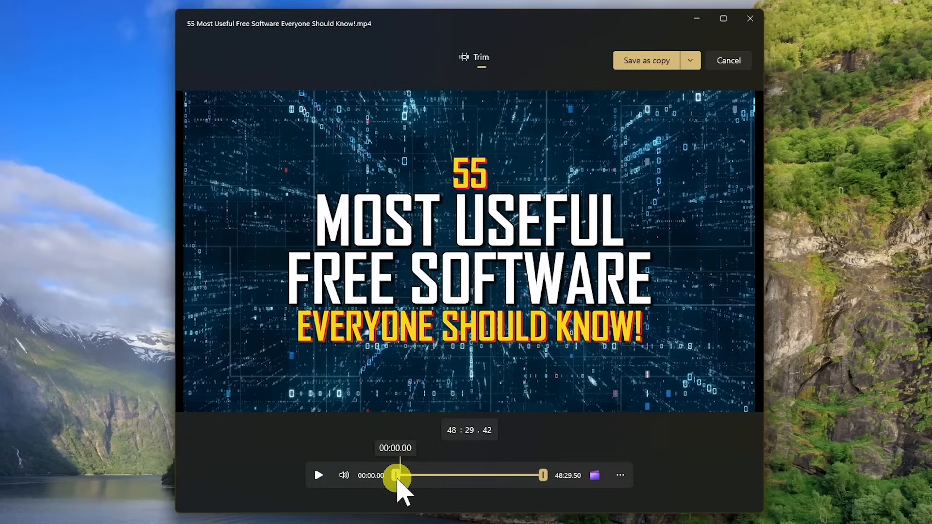
pyautogui.moveTo(399, 476); pyautogui.dragTo(406, 476)
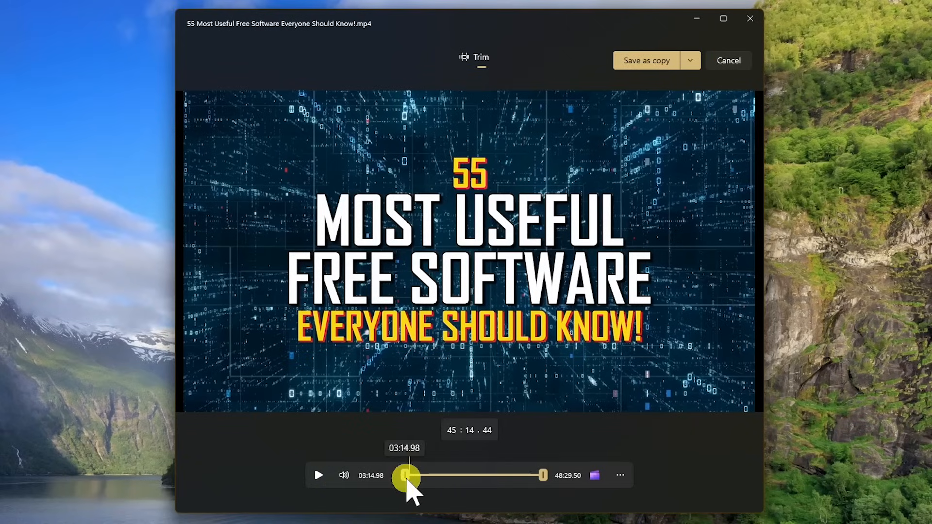
pyautogui.moveTo(407, 476); pyautogui.dragTo(529, 475)
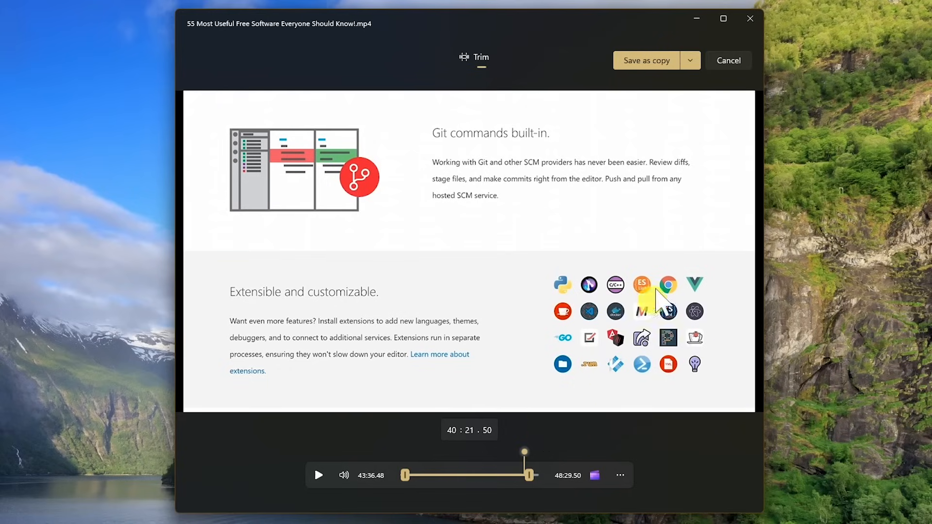
pyautogui.moveTo(660, 63)
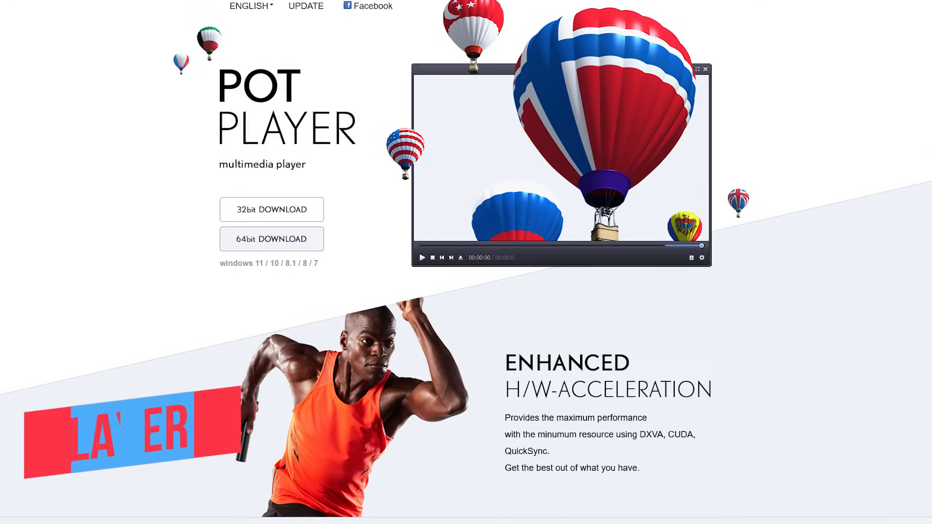
pyautogui.scroll(-3)
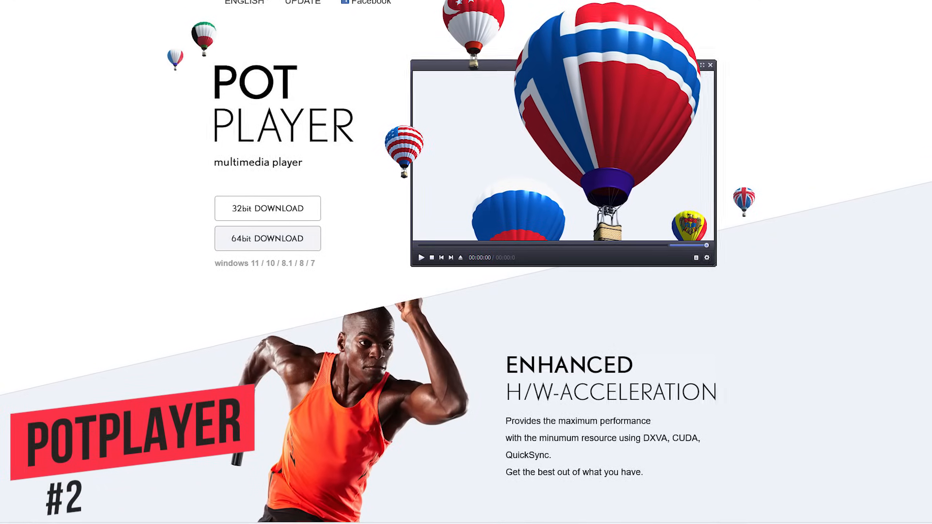
pyautogui.scroll(-3)
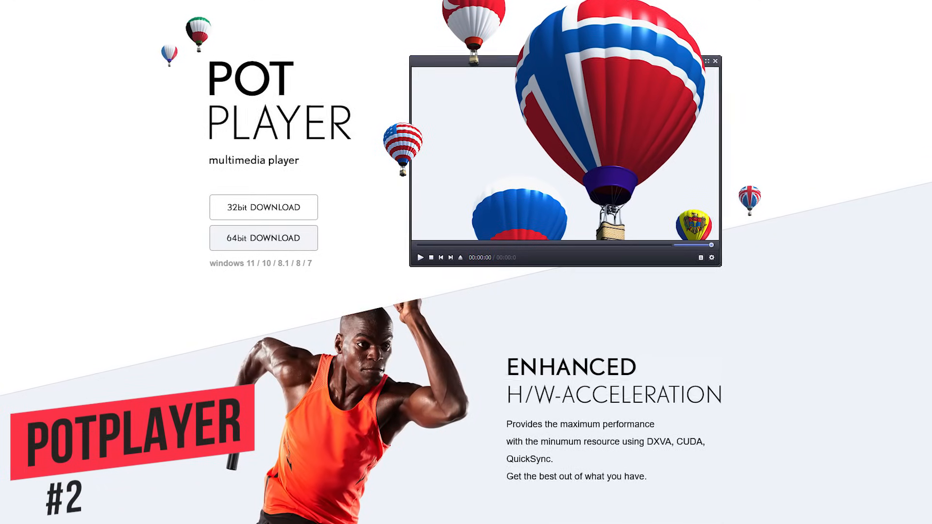
pyautogui.scroll(-3)
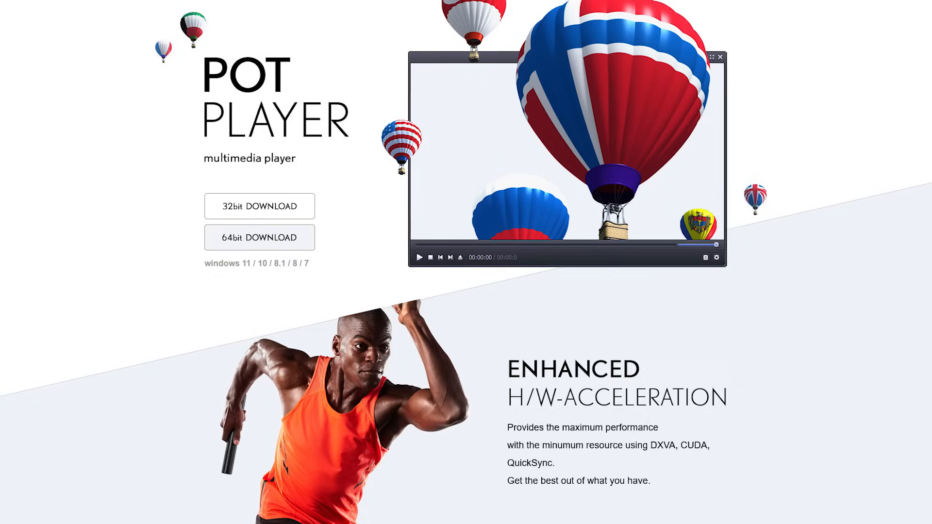
pyautogui.scroll(-3)
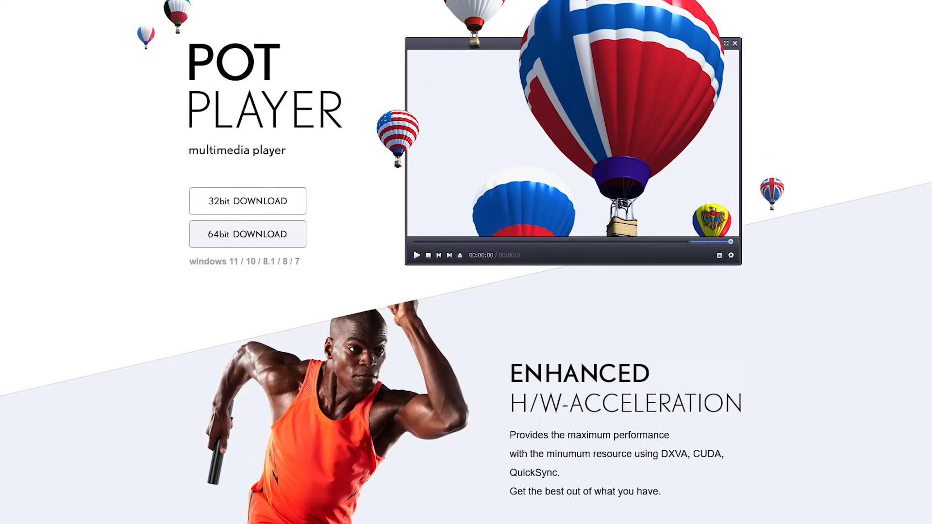
pyautogui.scroll(-3)
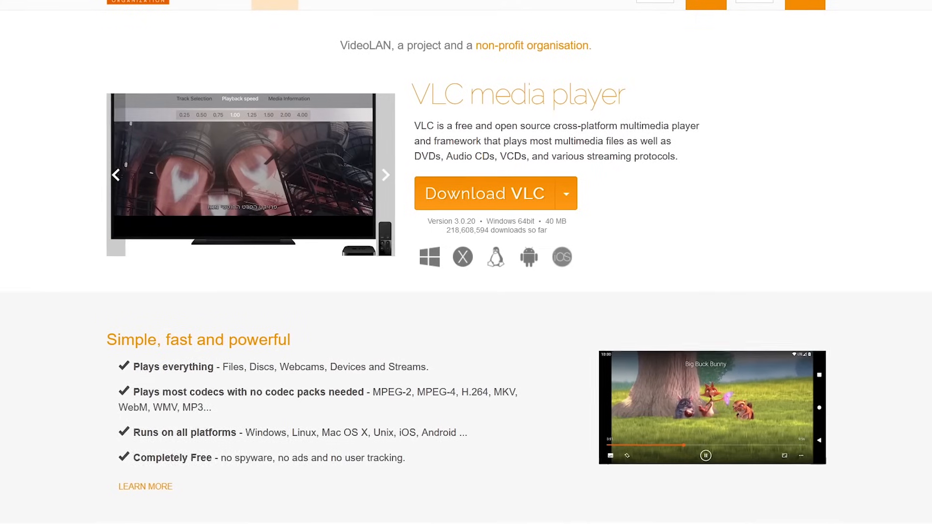
# Step: Scroll past Download VLC to the 'Simple, fast and powerful' and 'Customize' sections
pyautogui.scroll(-3)
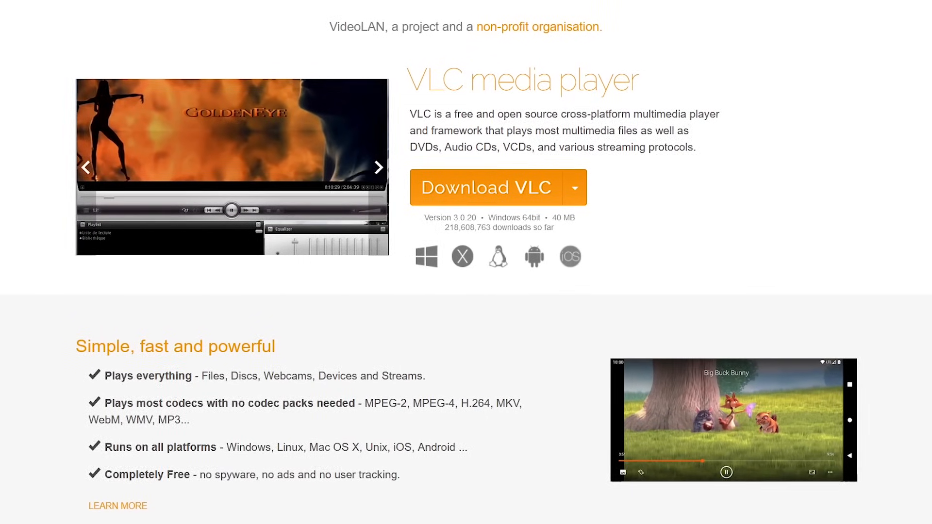
pyautogui.scroll(-3)
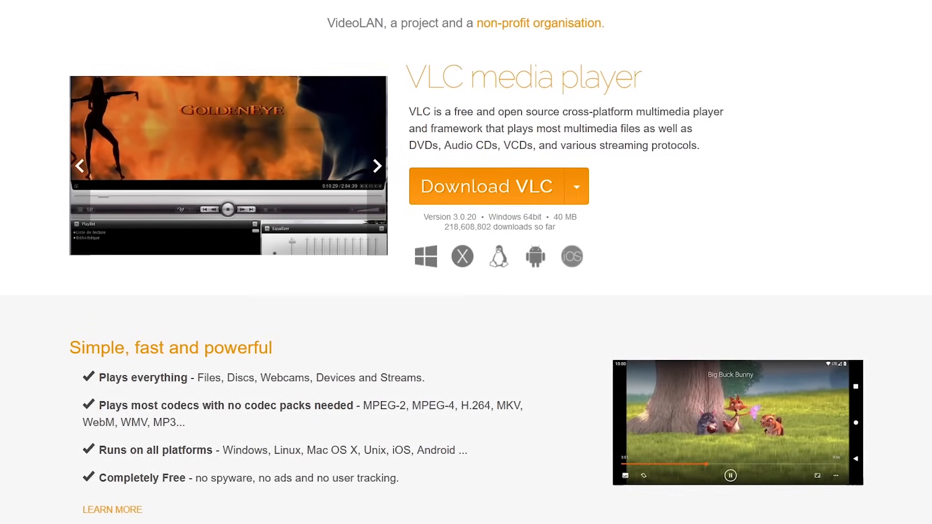
pyautogui.scroll(-3)
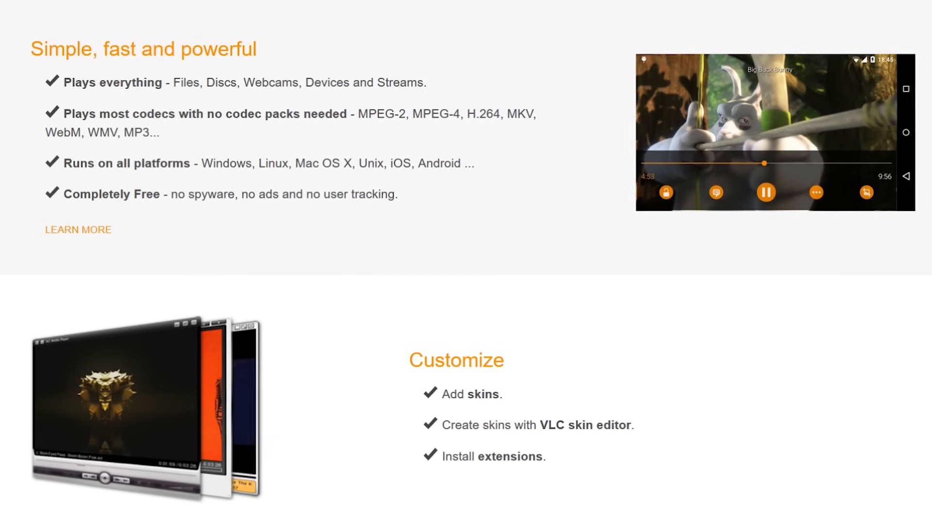
pyautogui.scroll(-3)
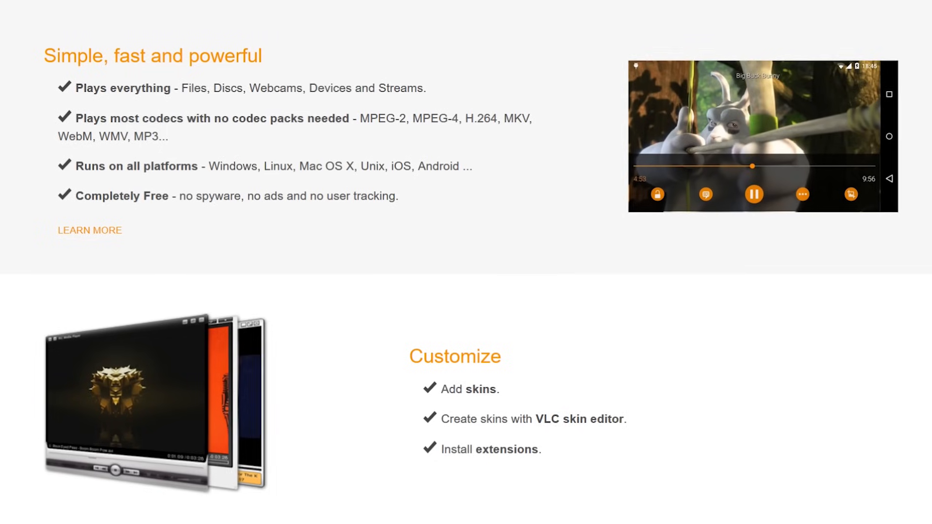
pyautogui.scroll(-3)
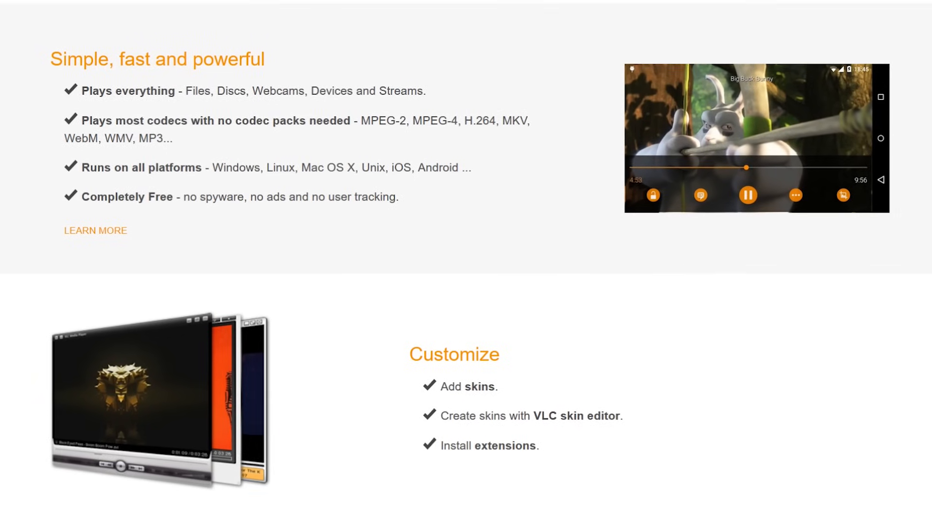